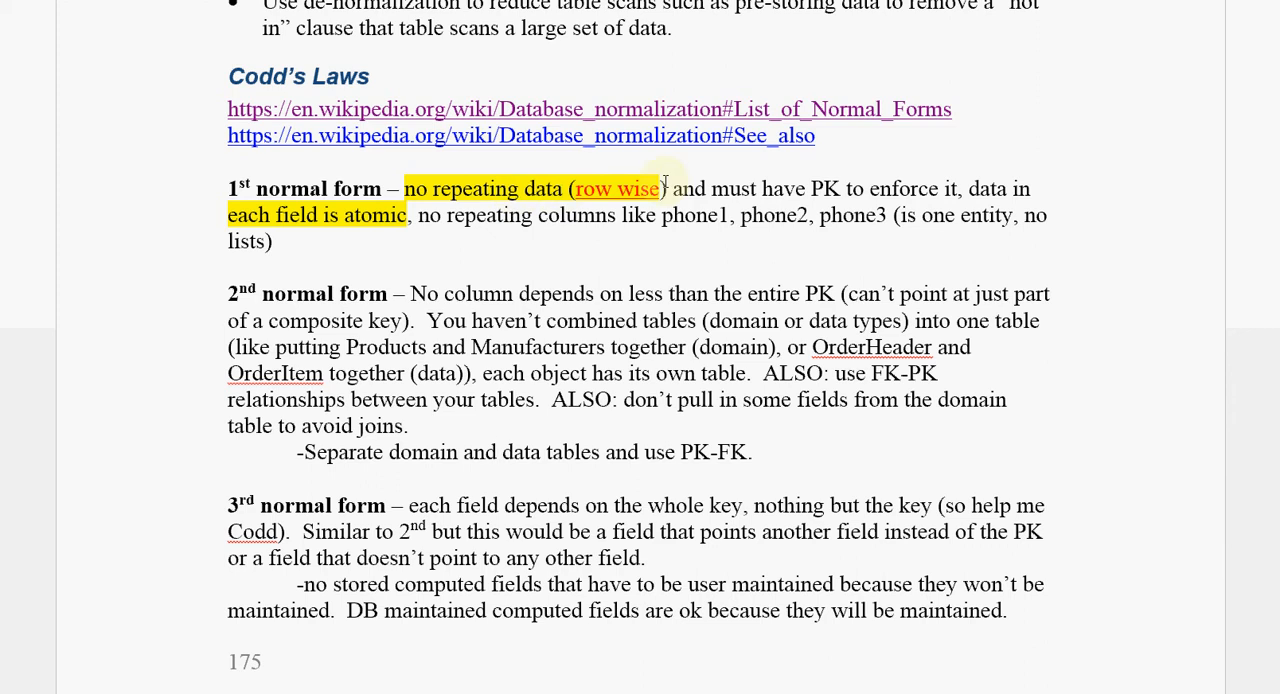
pyautogui.moveTo(740, 189)
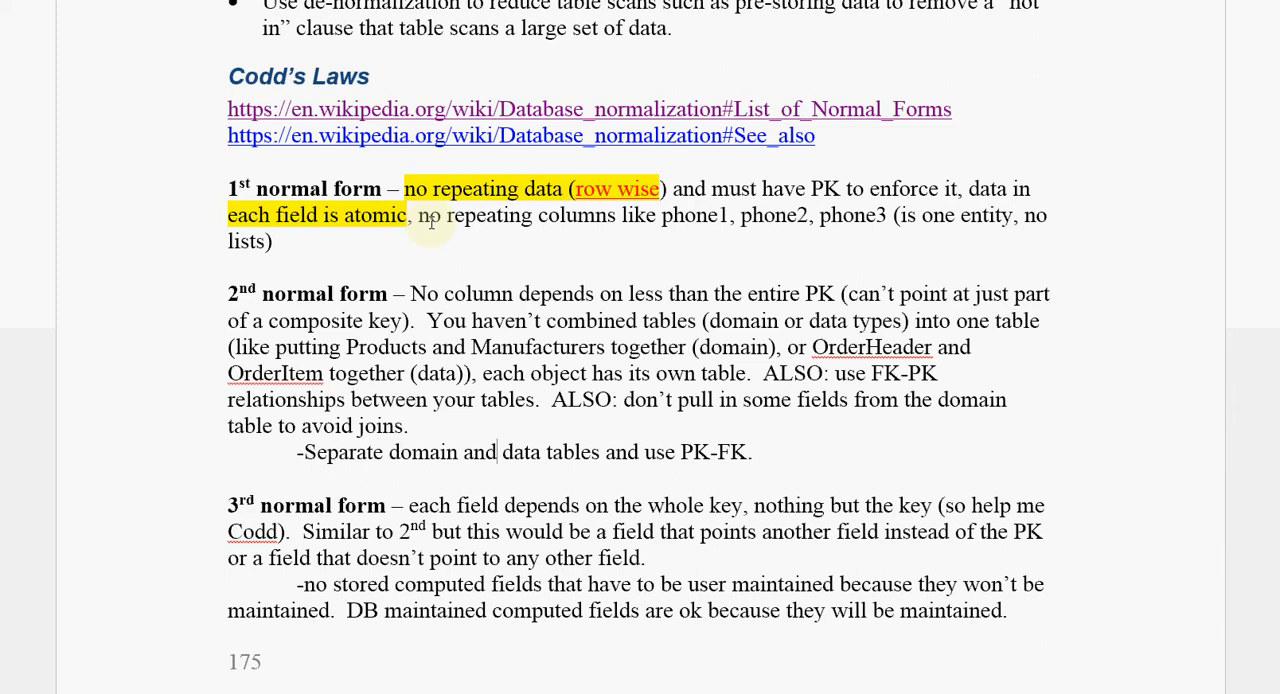
pyautogui.moveTo(702, 222)
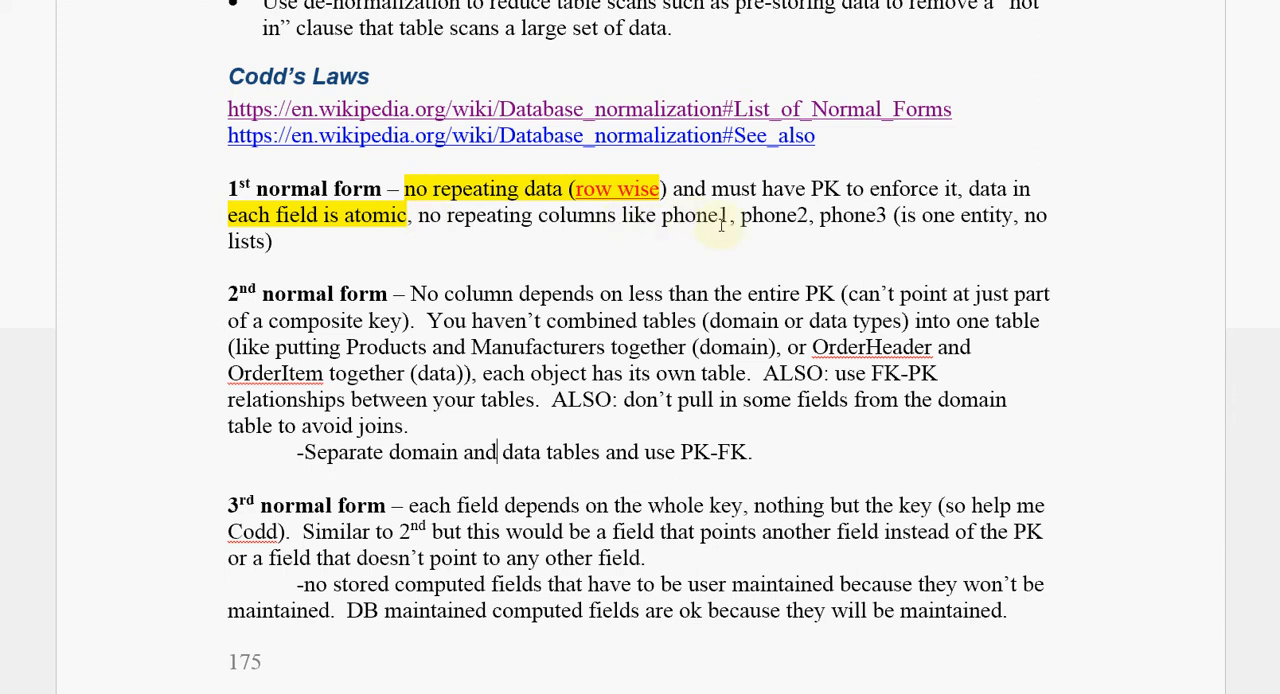
pyautogui.moveTo(878, 225)
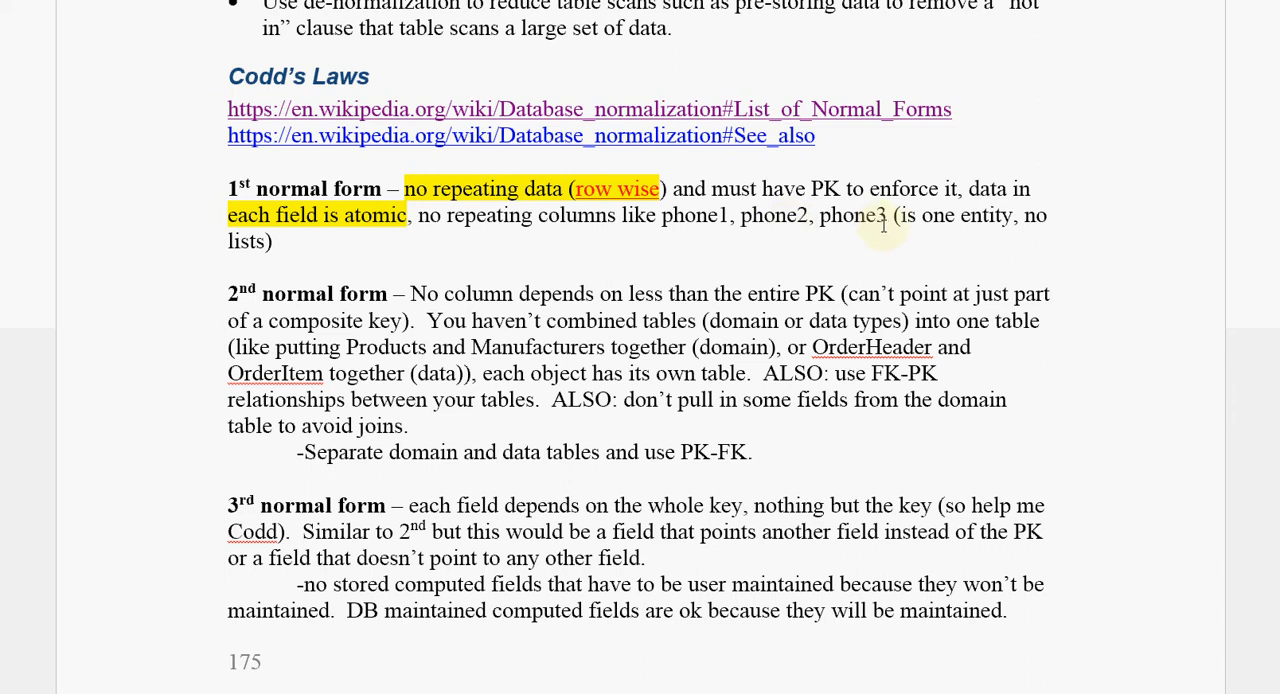
pyautogui.moveTo(914, 225)
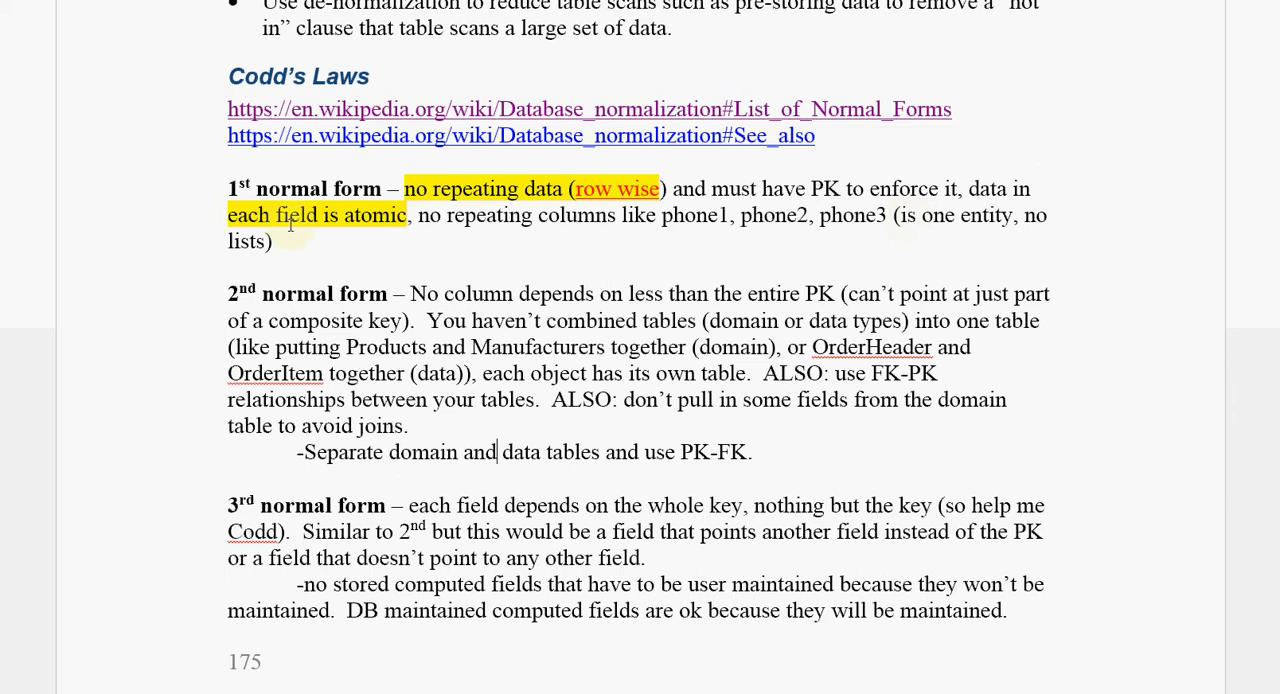
pyautogui.moveTo(932, 225)
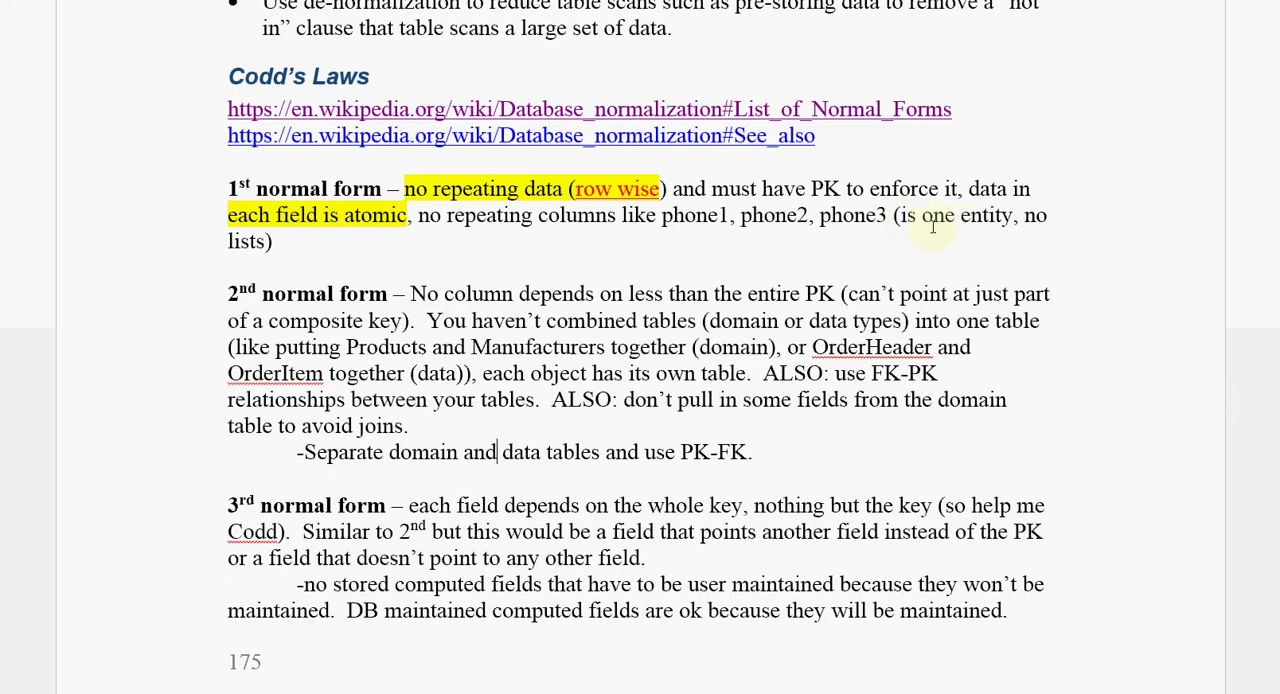
pyautogui.moveTo(1005, 218)
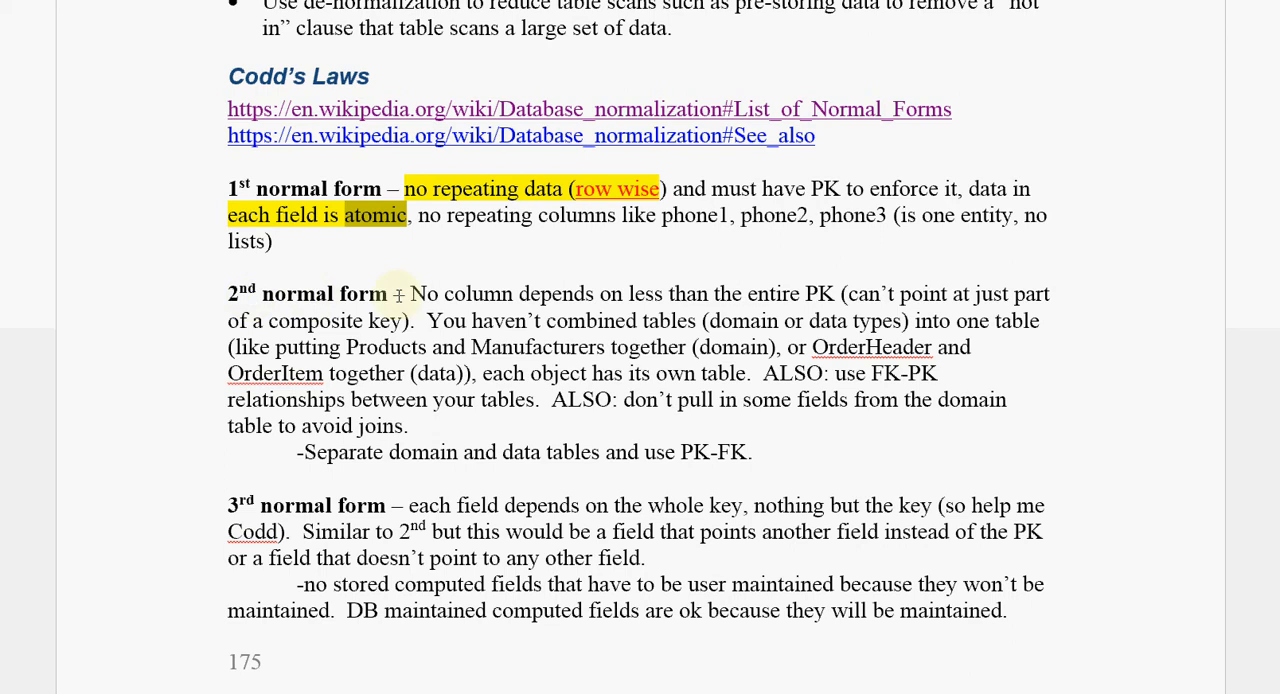
pyautogui.moveTo(562, 294)
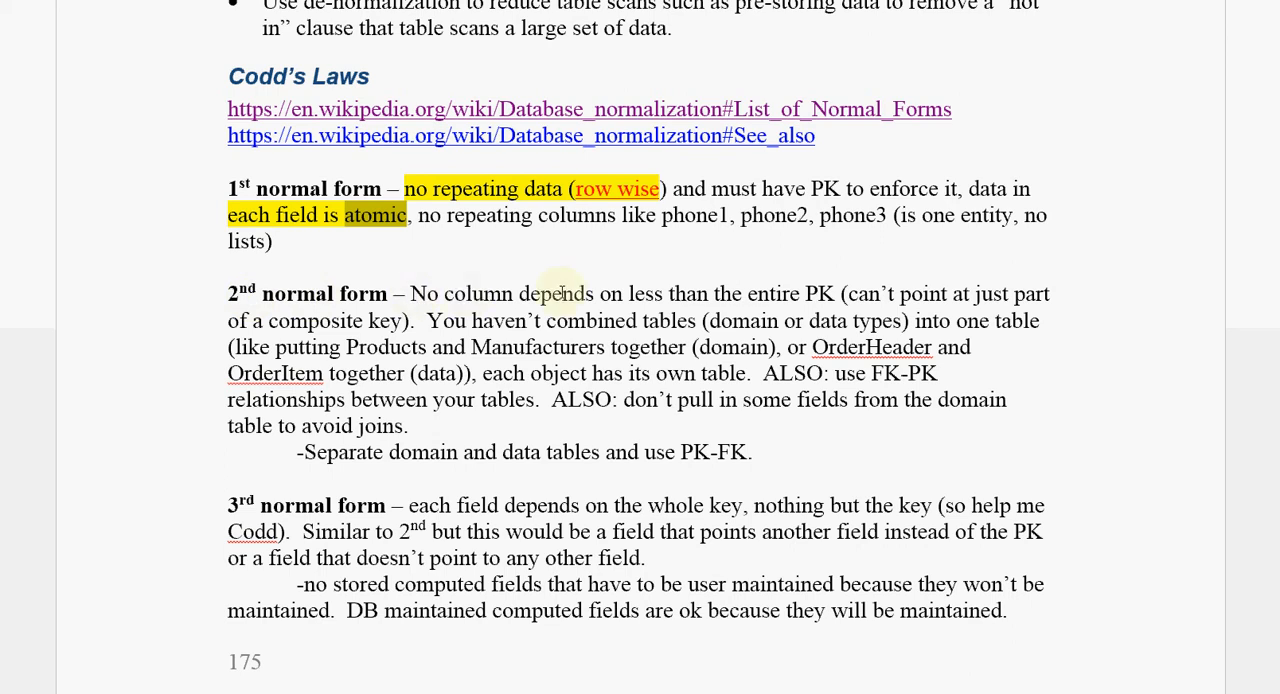
pyautogui.moveTo(765, 290)
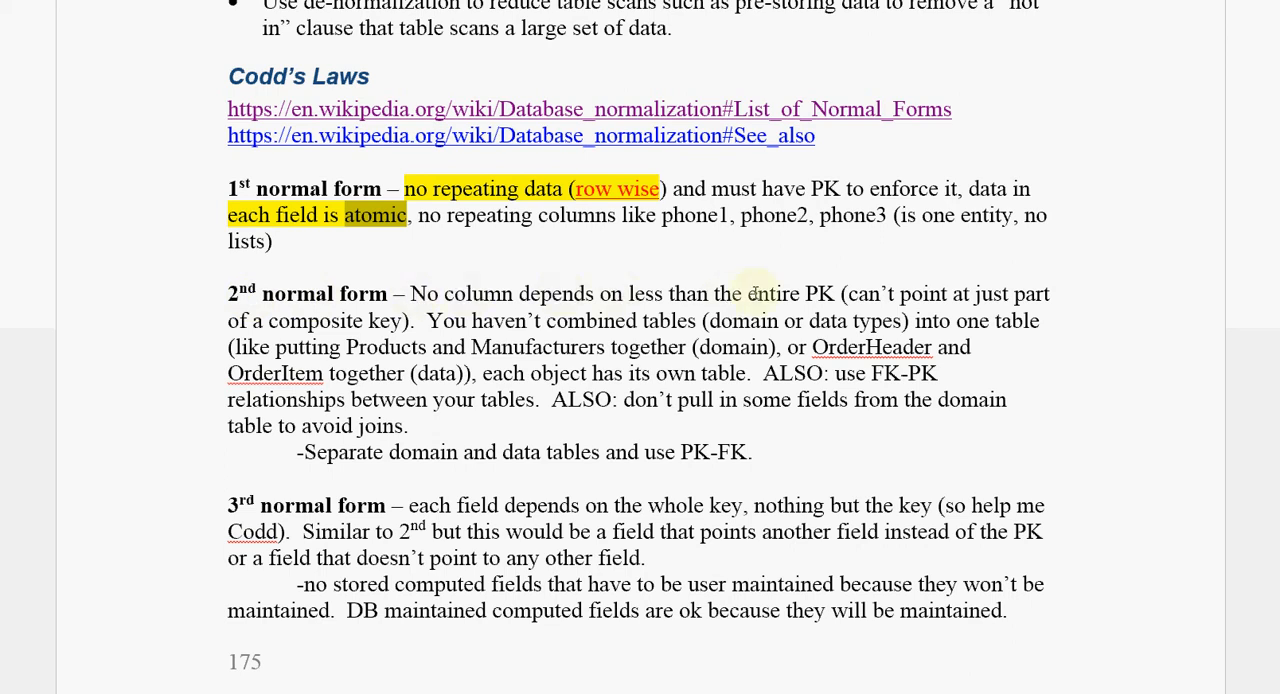
pyautogui.moveTo(905, 300)
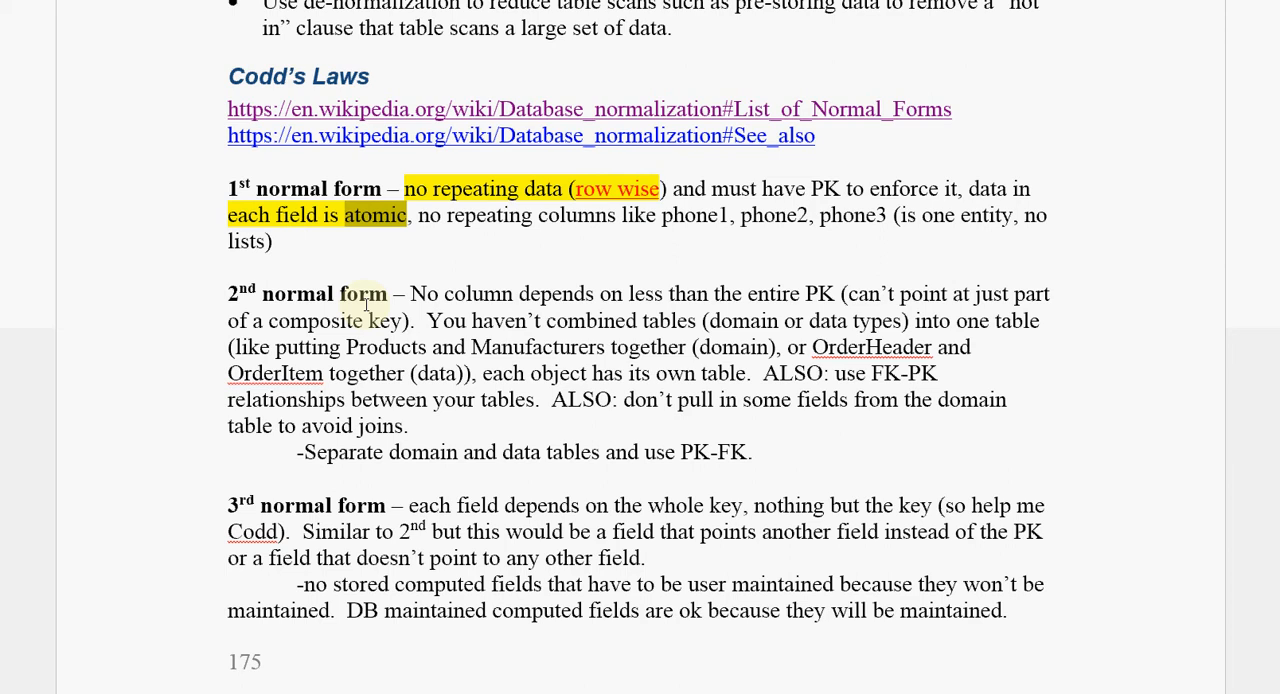
pyautogui.moveTo(571, 321)
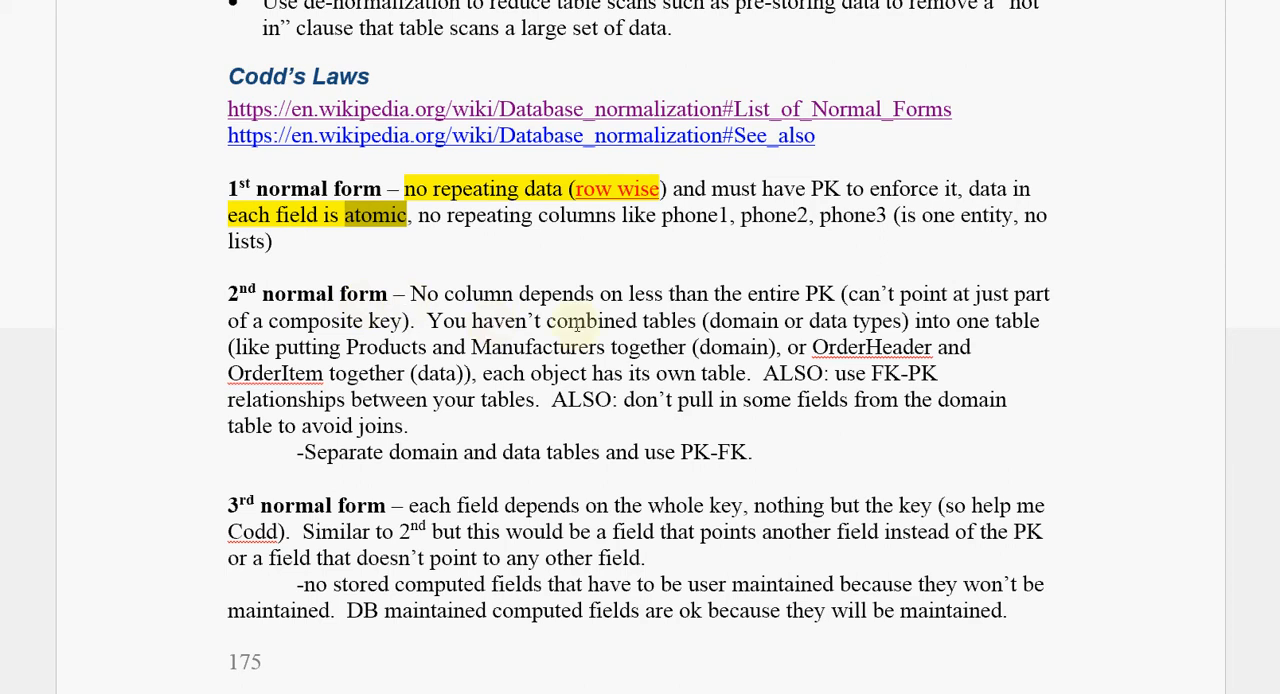
pyautogui.moveTo(740, 321)
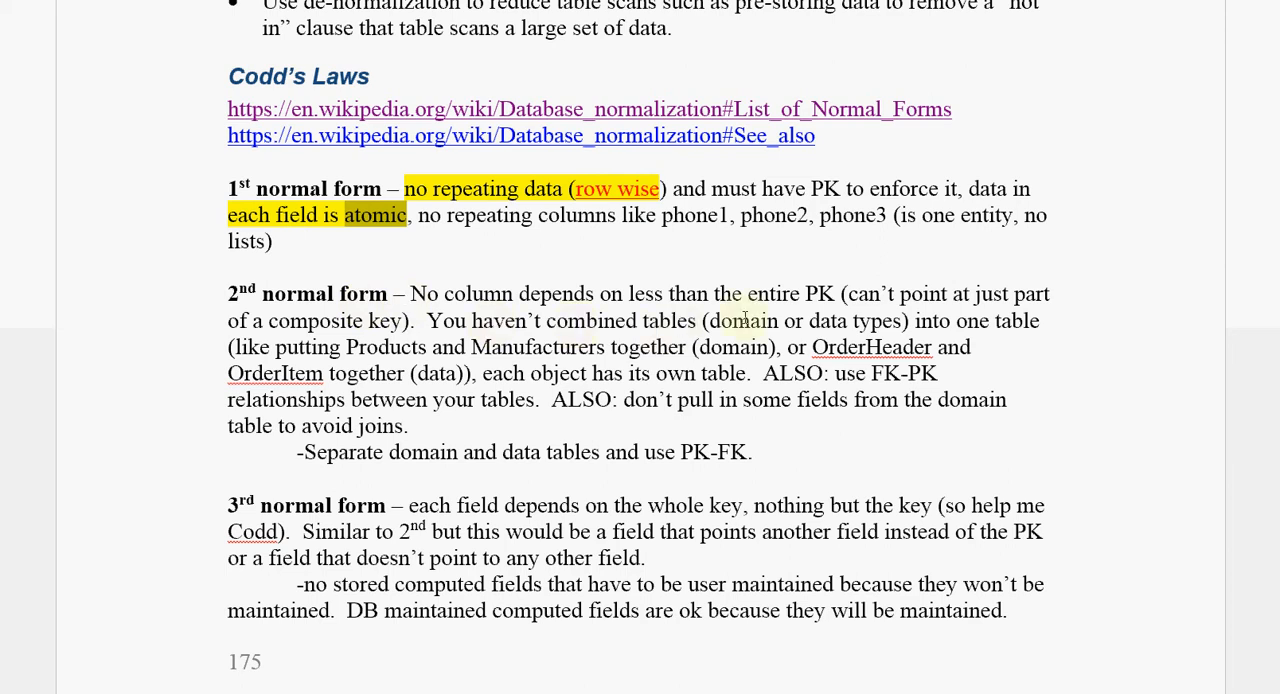
pyautogui.moveTo(825, 307)
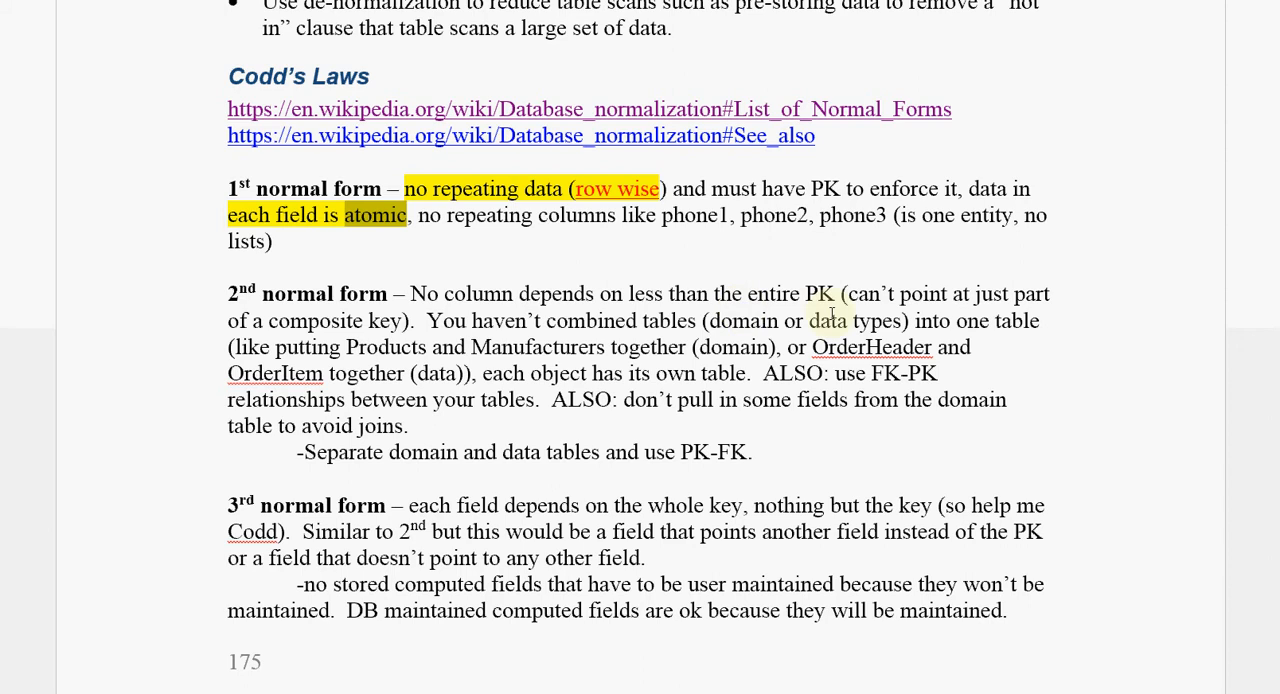
pyautogui.moveTo(372, 373)
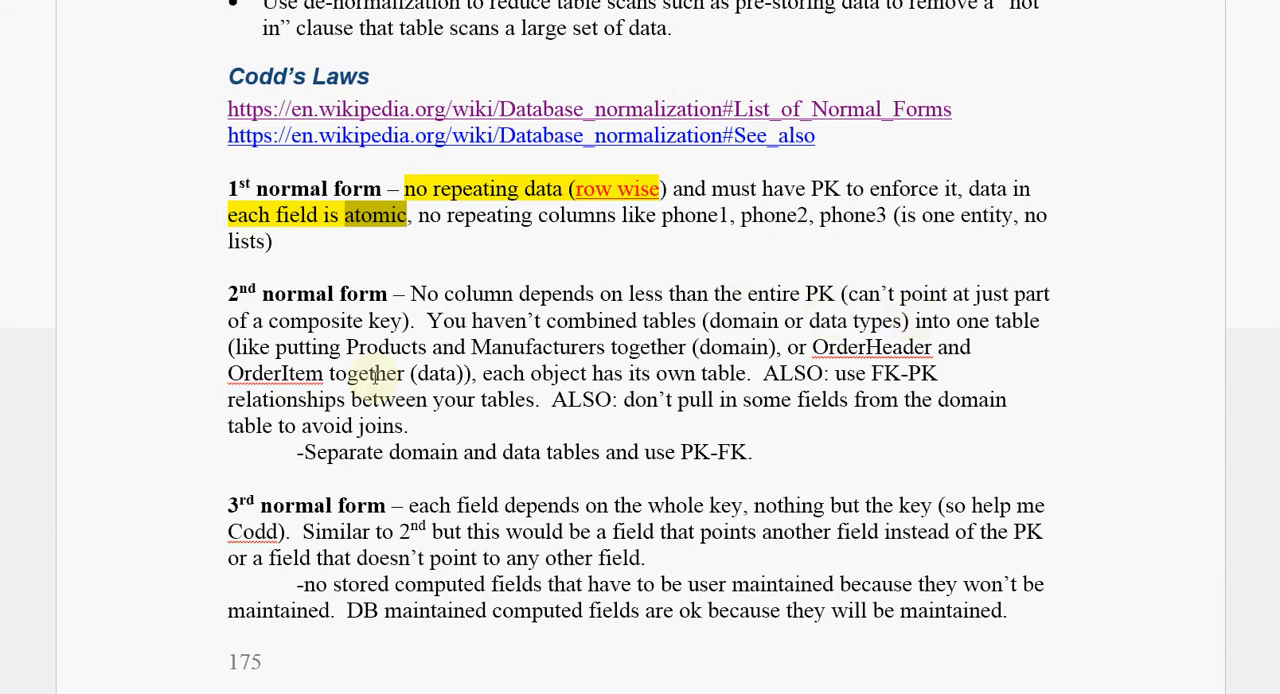
pyautogui.moveTo(765, 378)
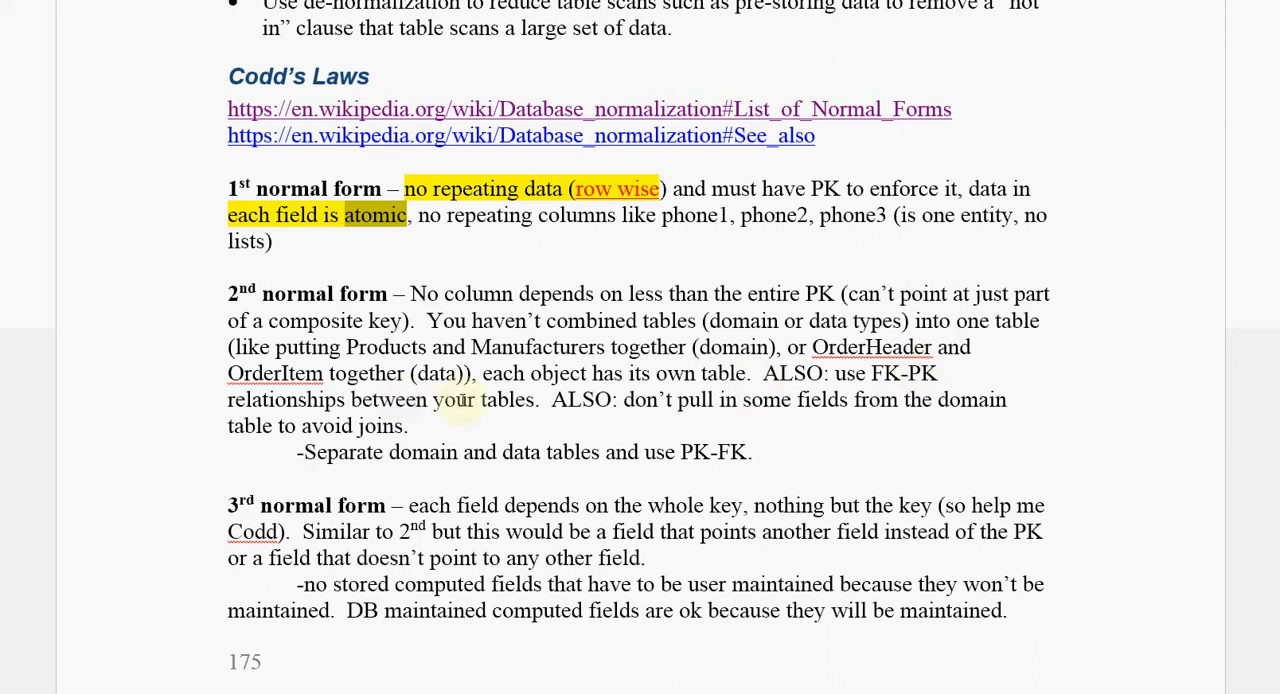
pyautogui.moveTo(497, 405)
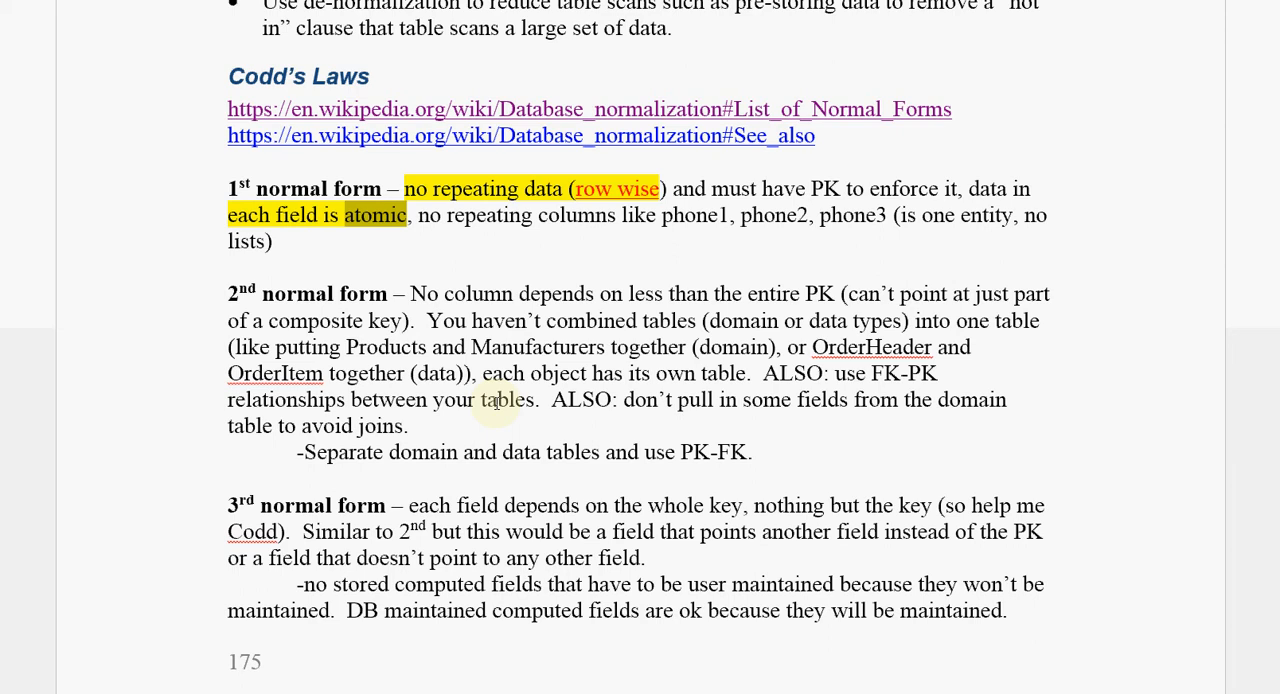
pyautogui.moveTo(732, 305)
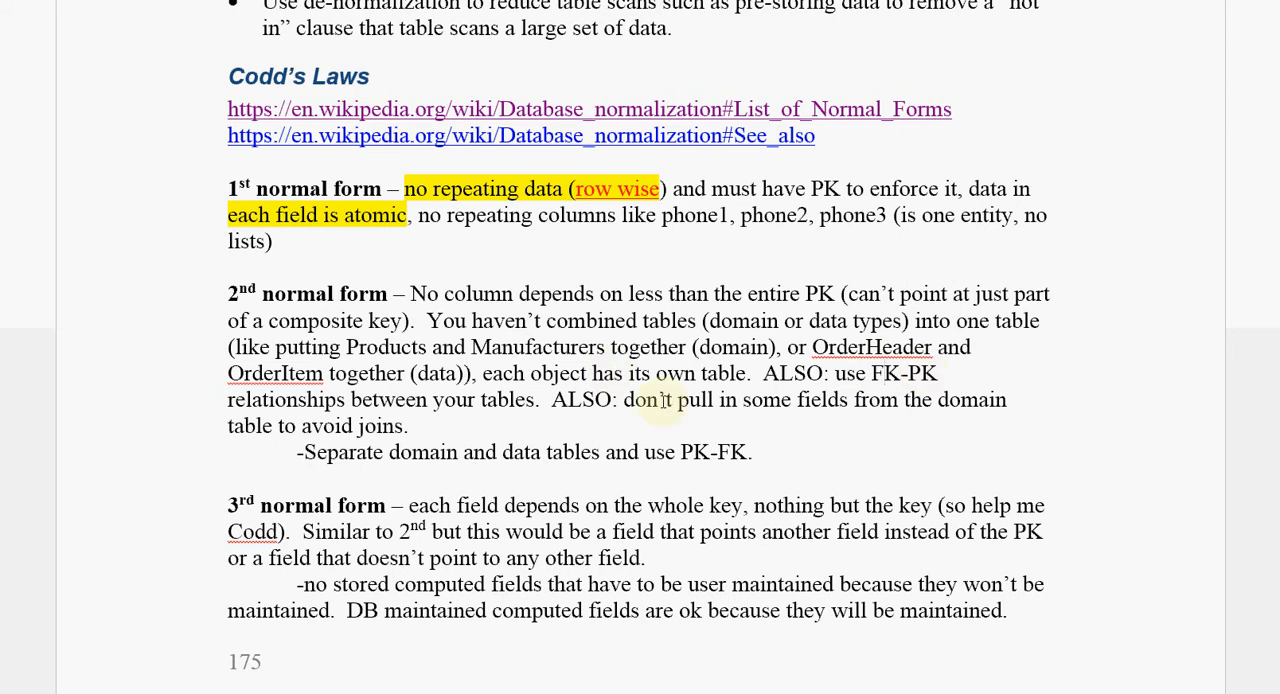
pyautogui.moveTo(918, 407)
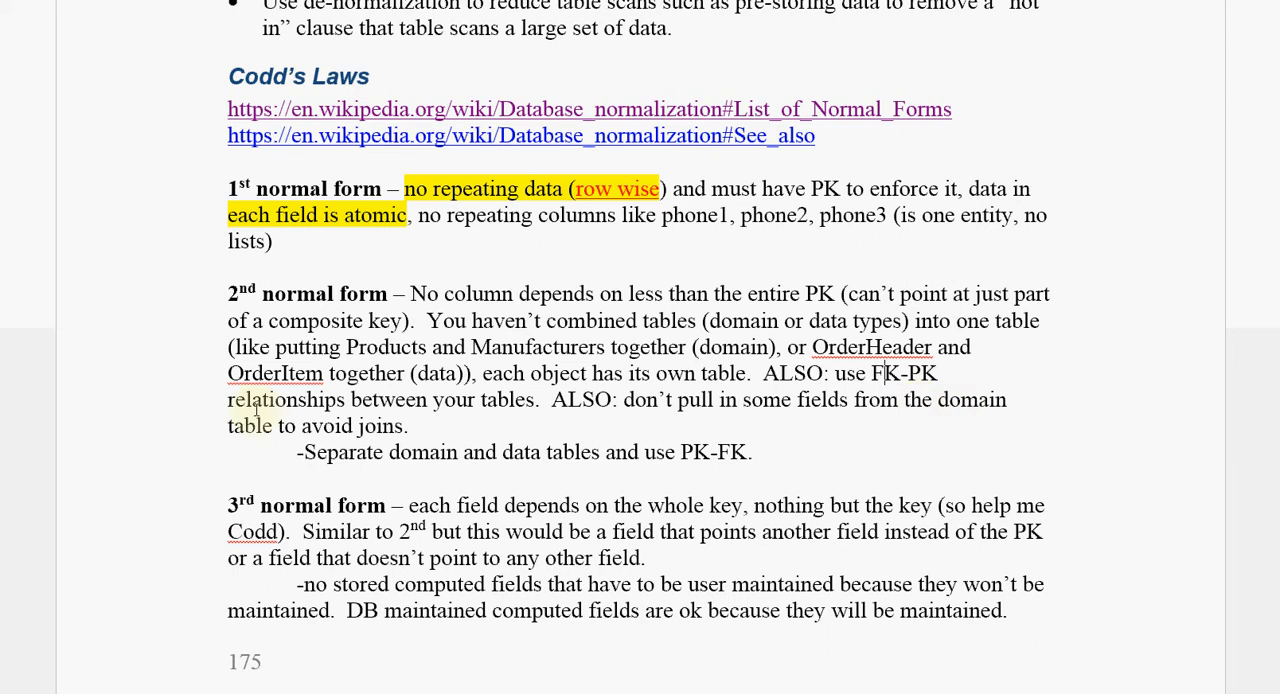
pyautogui.moveTo(298, 420)
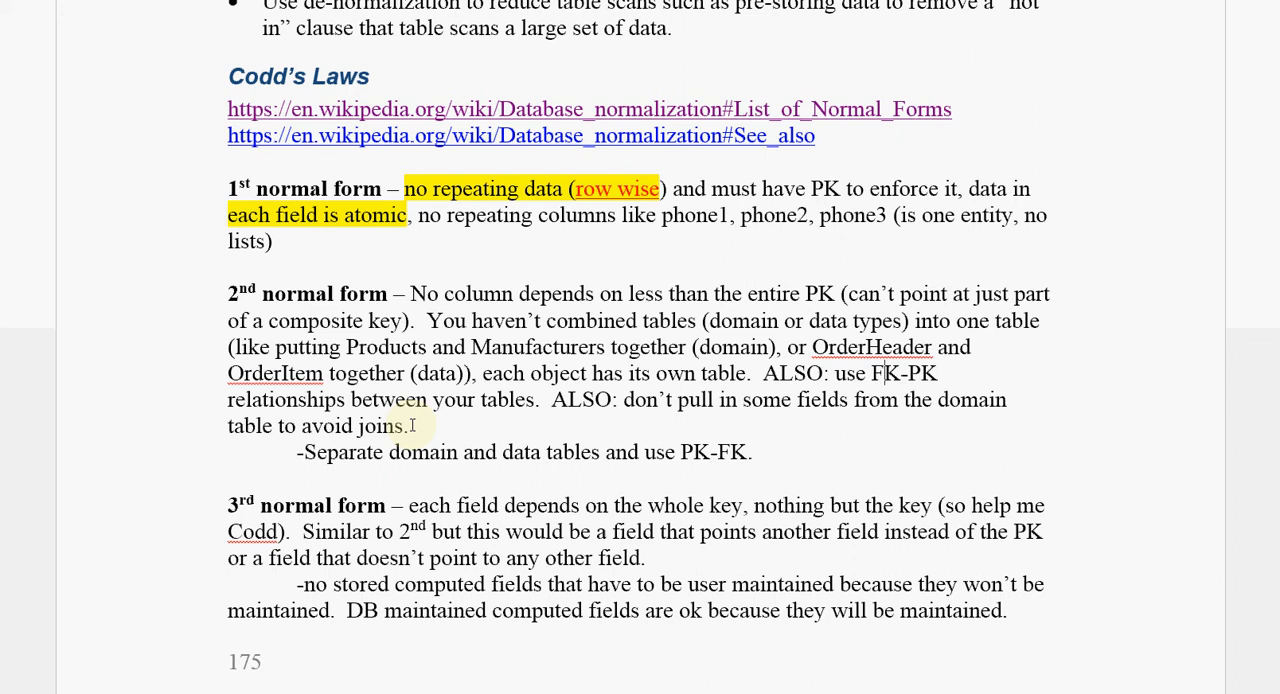
# Step: Scroll down so the 1st, 2nd and 3rd normal form paragraphs fill the page
pyautogui.scroll(-3)
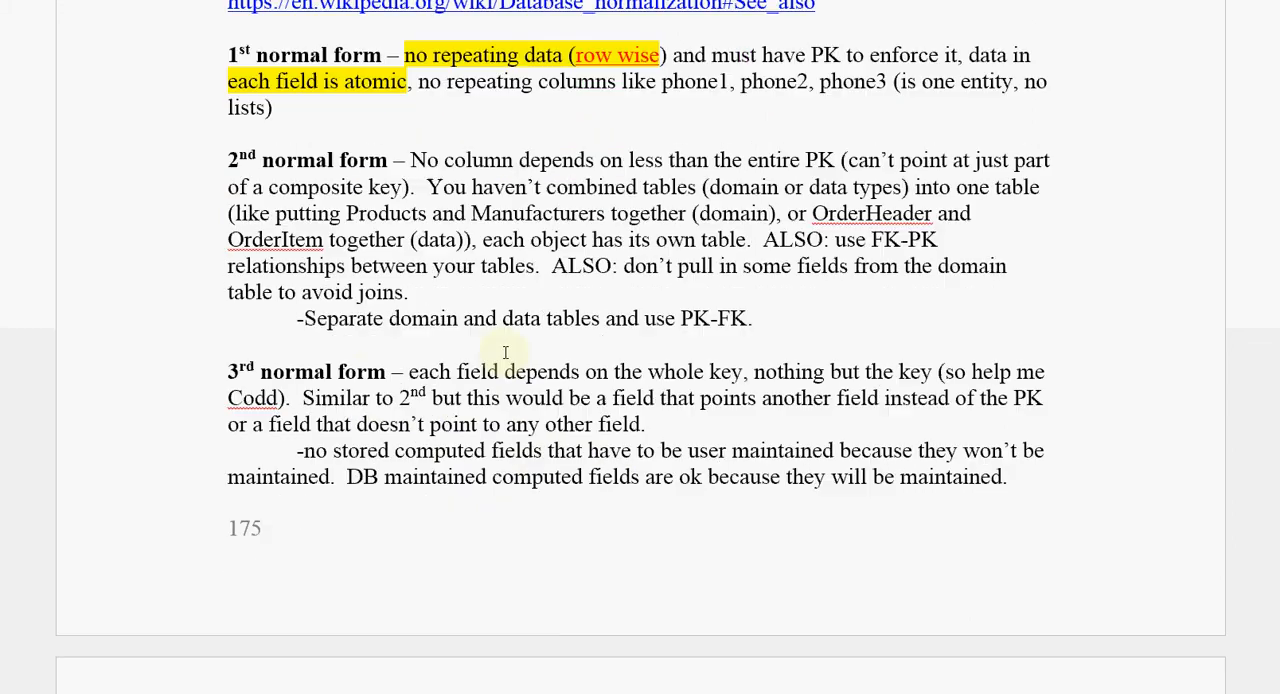
pyautogui.moveTo(300, 318); pyautogui.dragTo(752, 318)
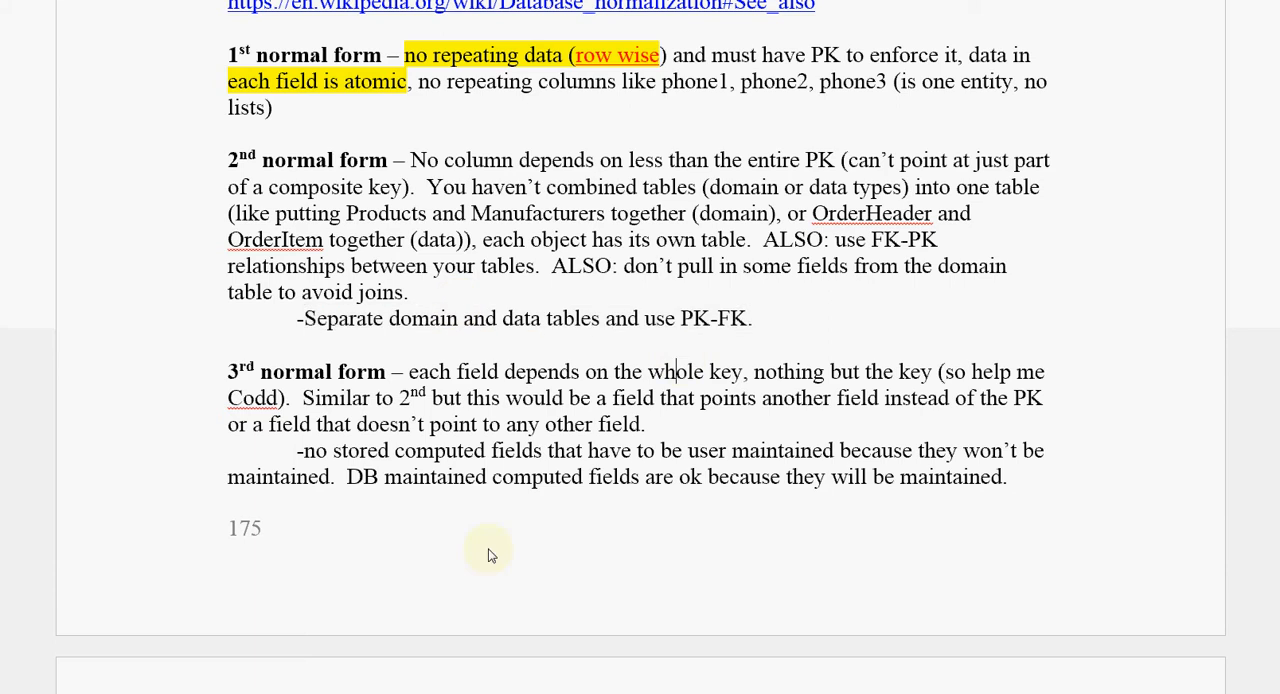
pyautogui.scroll(-3)
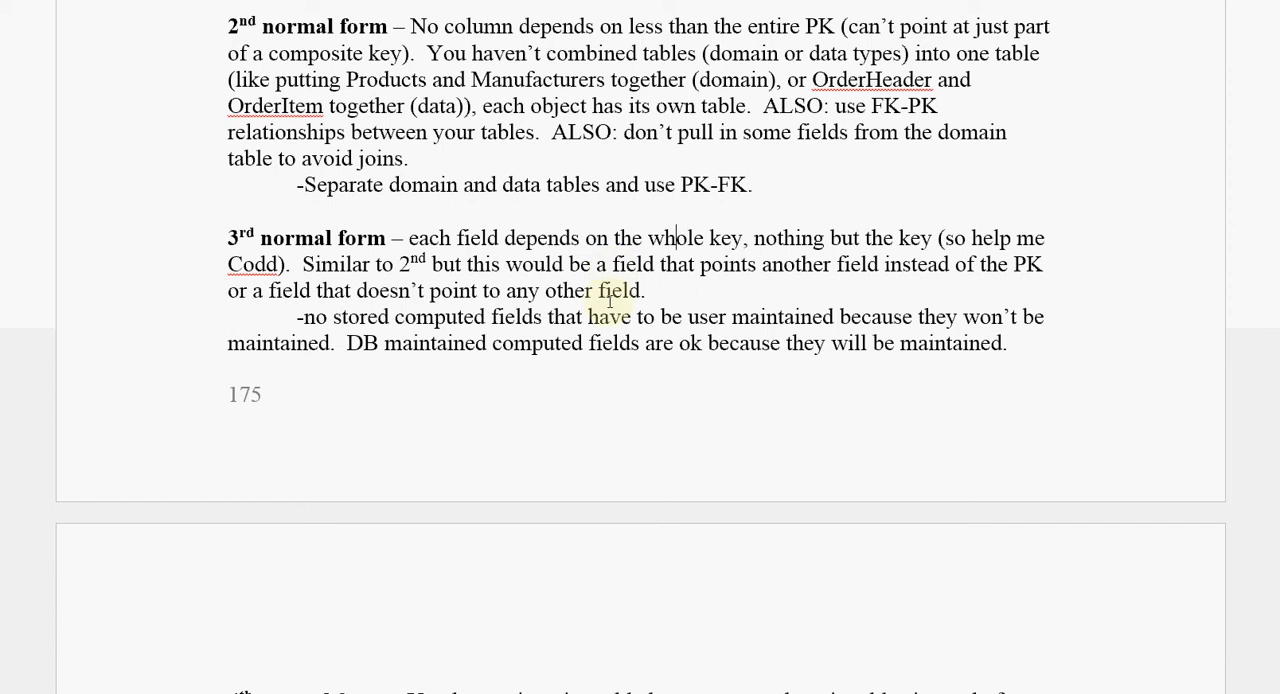
pyautogui.moveTo(595, 363)
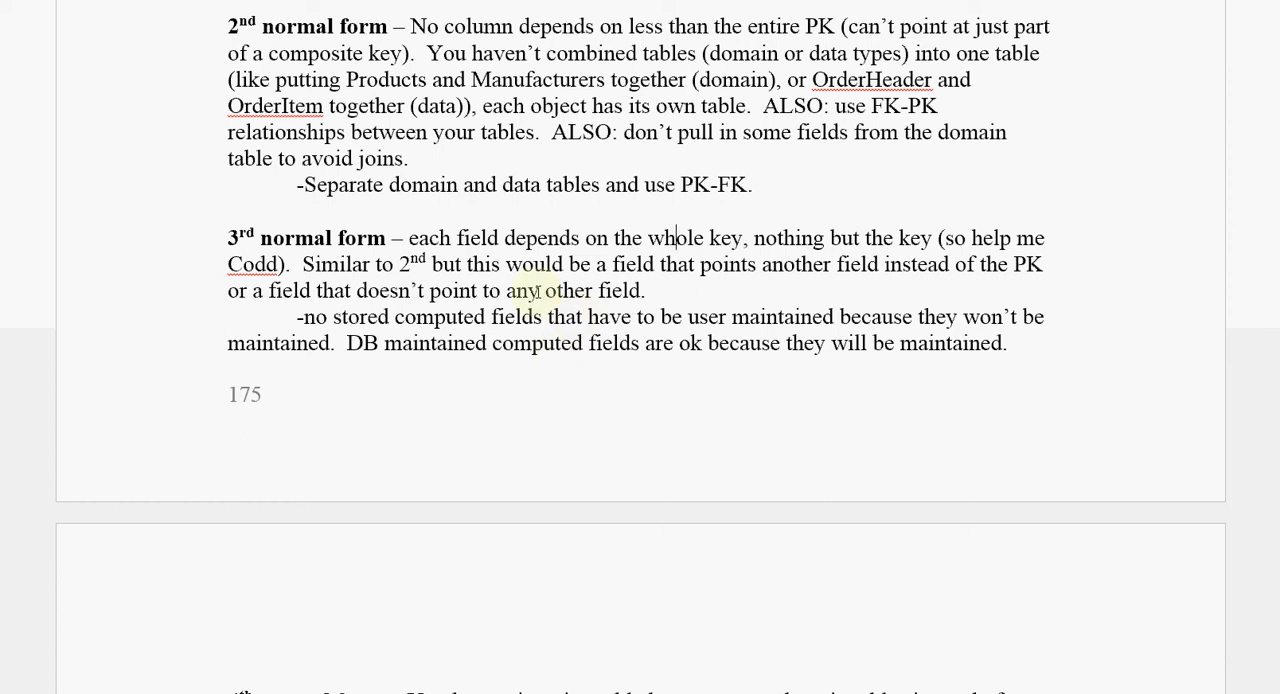
# Step: Scroll to the next page showing the 4th and 5th normal forms and the Relationships heading
pyautogui.scroll(-3)
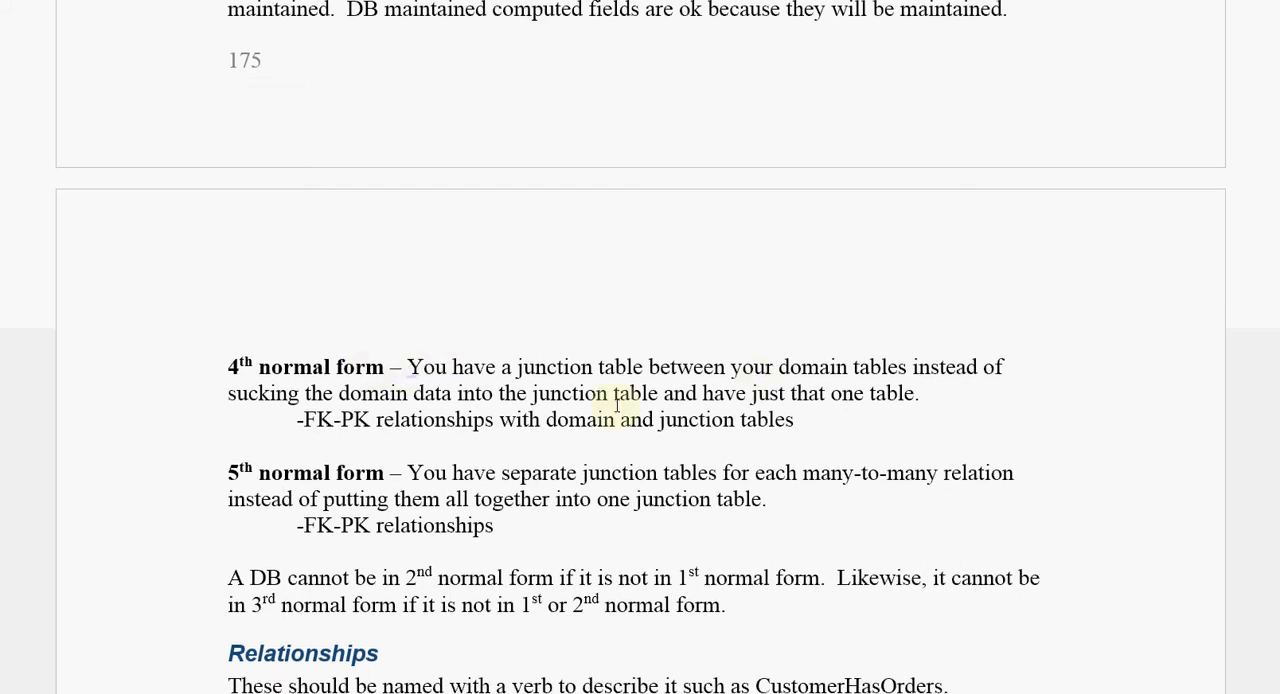
pyautogui.moveTo(781, 361)
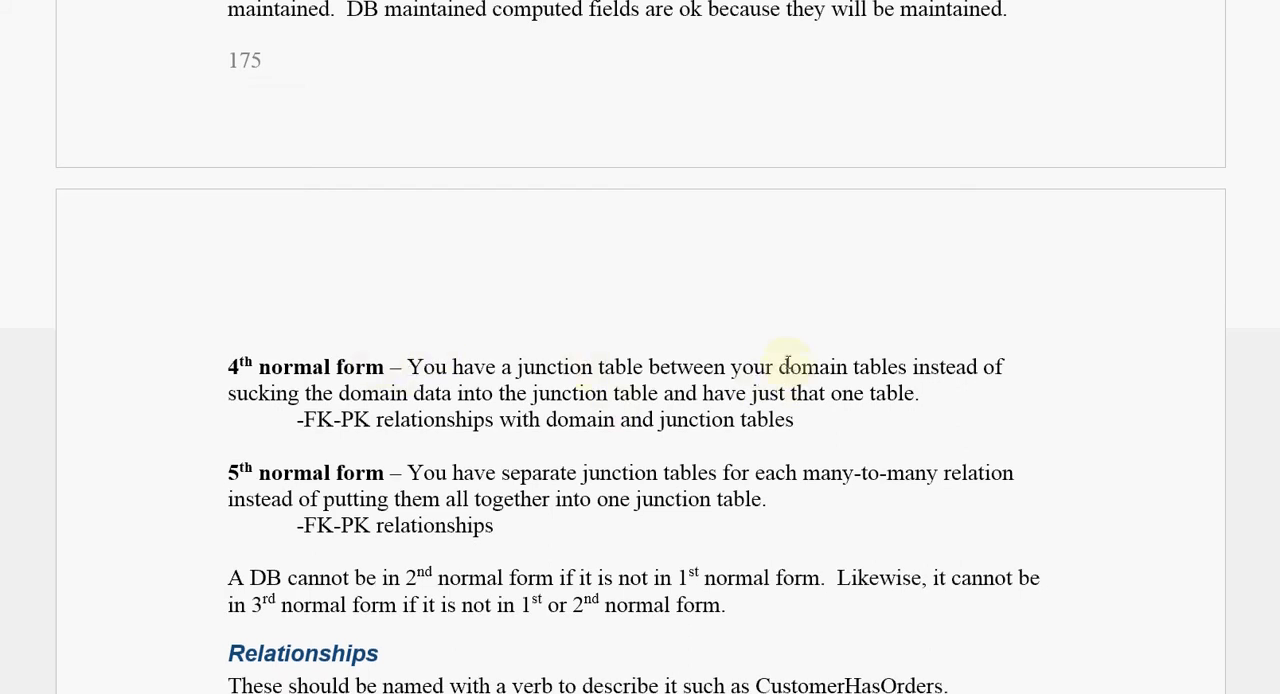
pyautogui.moveTo(567, 358)
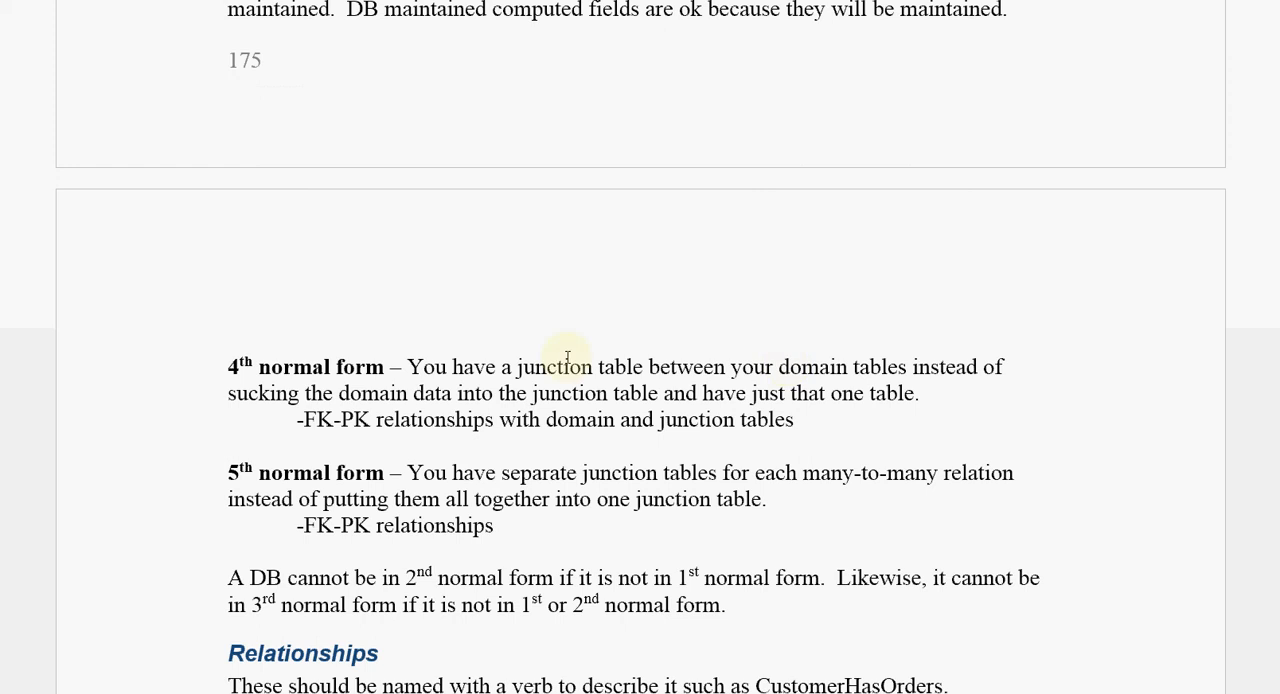
pyautogui.moveTo(678, 369)
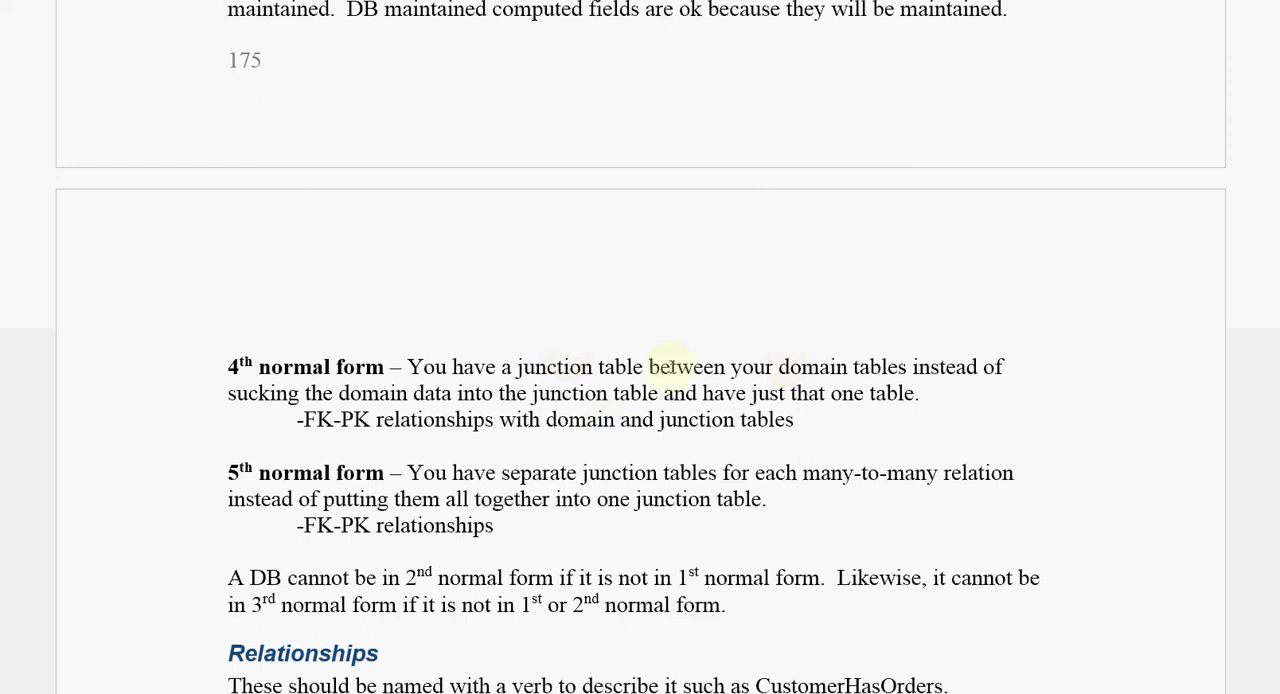
pyautogui.moveTo(769, 393)
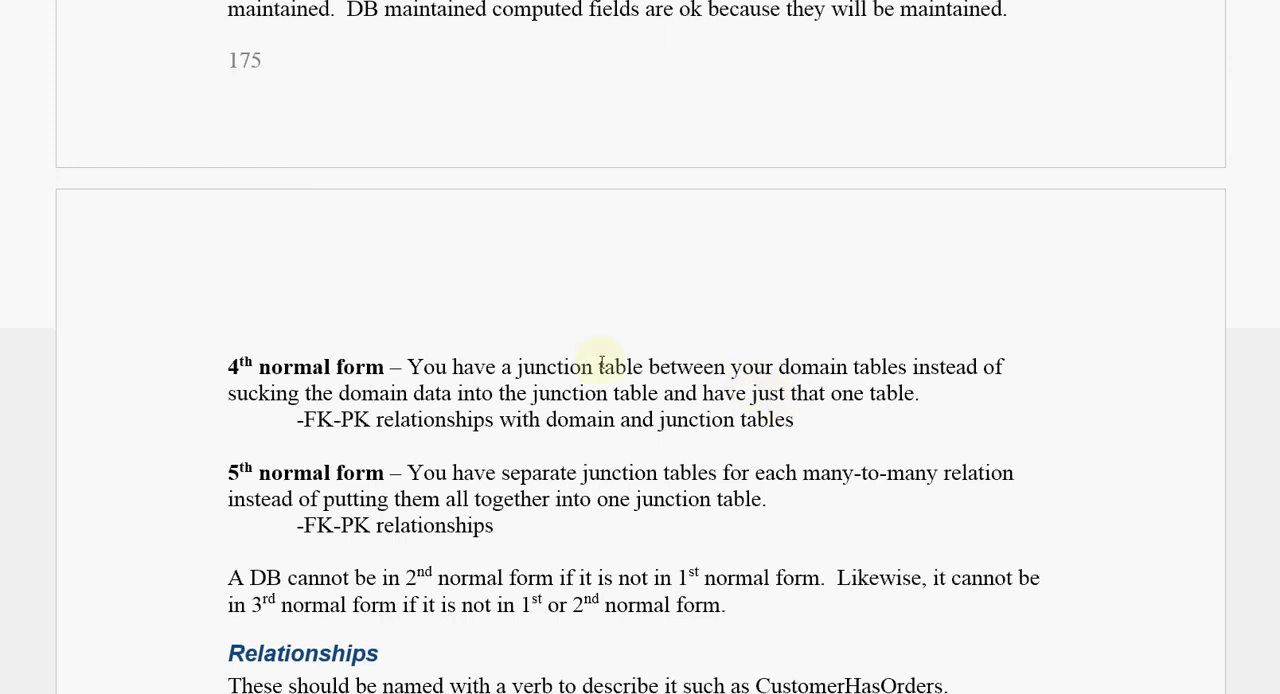
pyautogui.moveTo(338, 469)
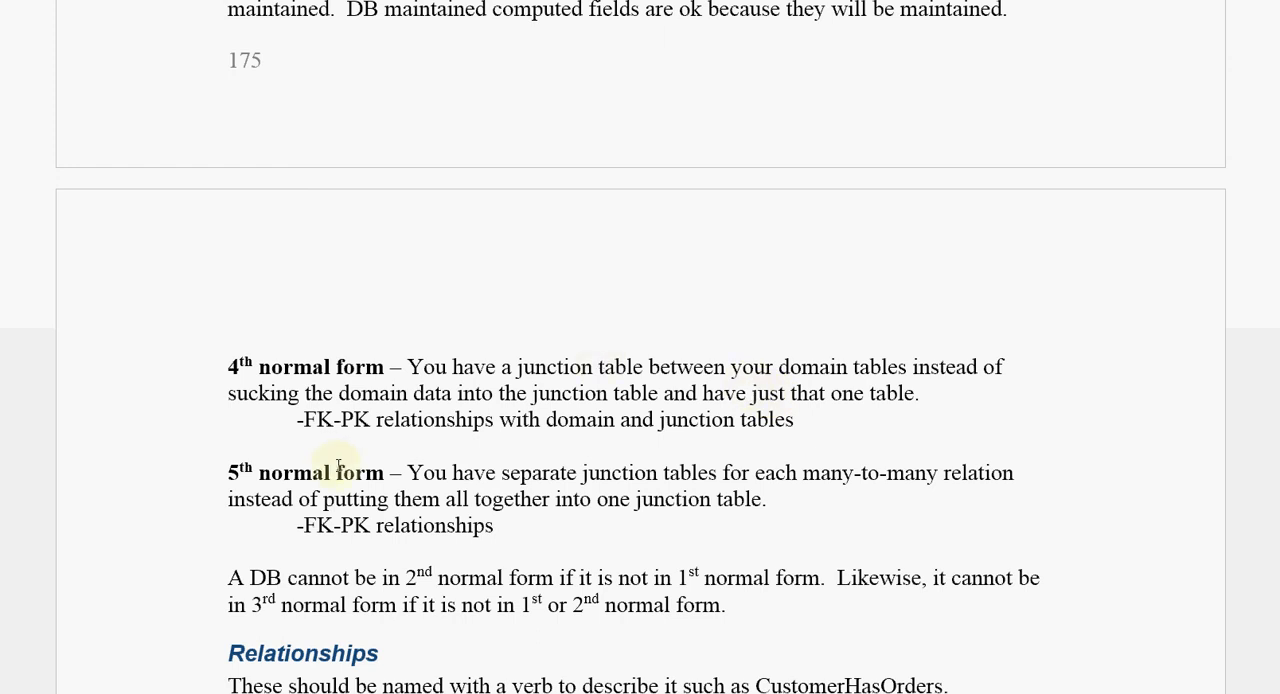
pyautogui.moveTo(643, 425)
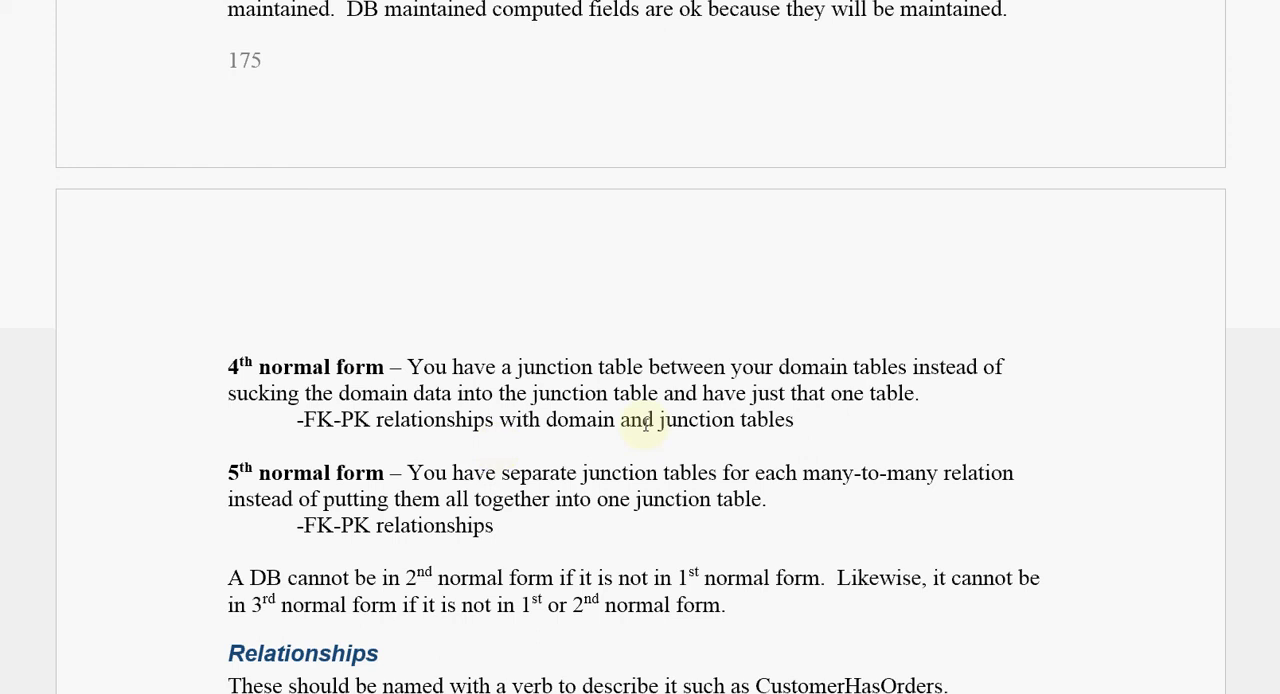
pyautogui.moveTo(542, 420)
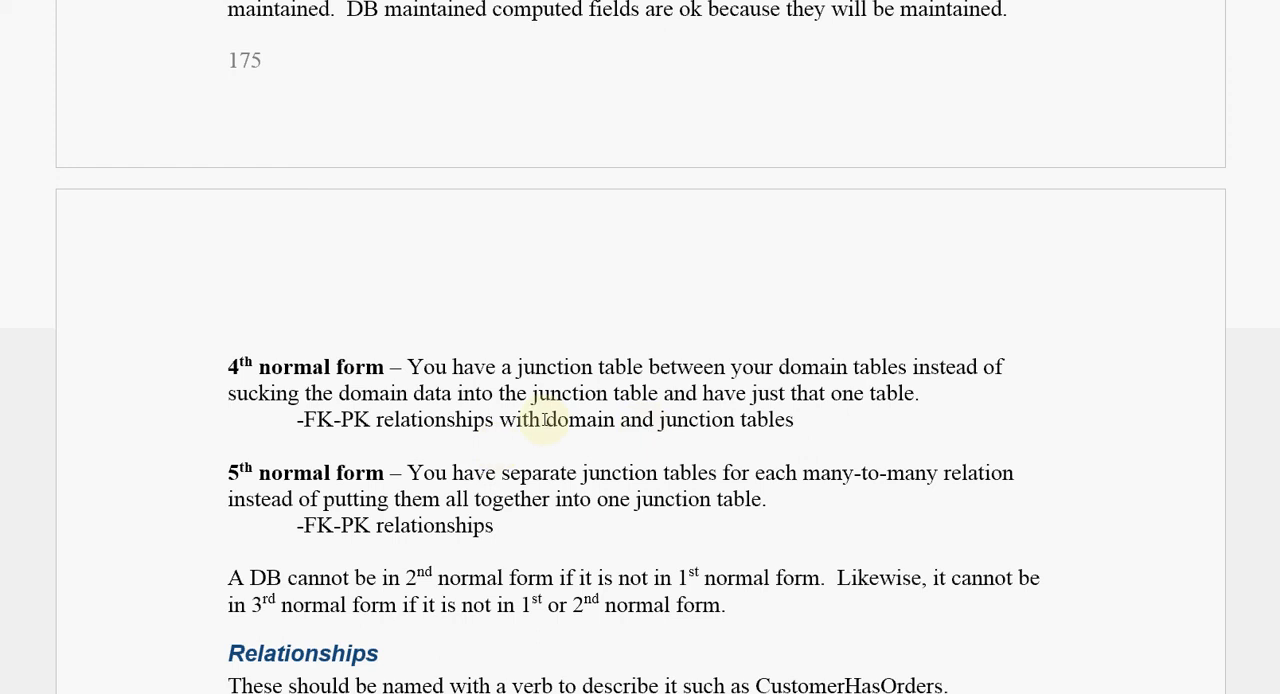
pyautogui.moveTo(414, 485)
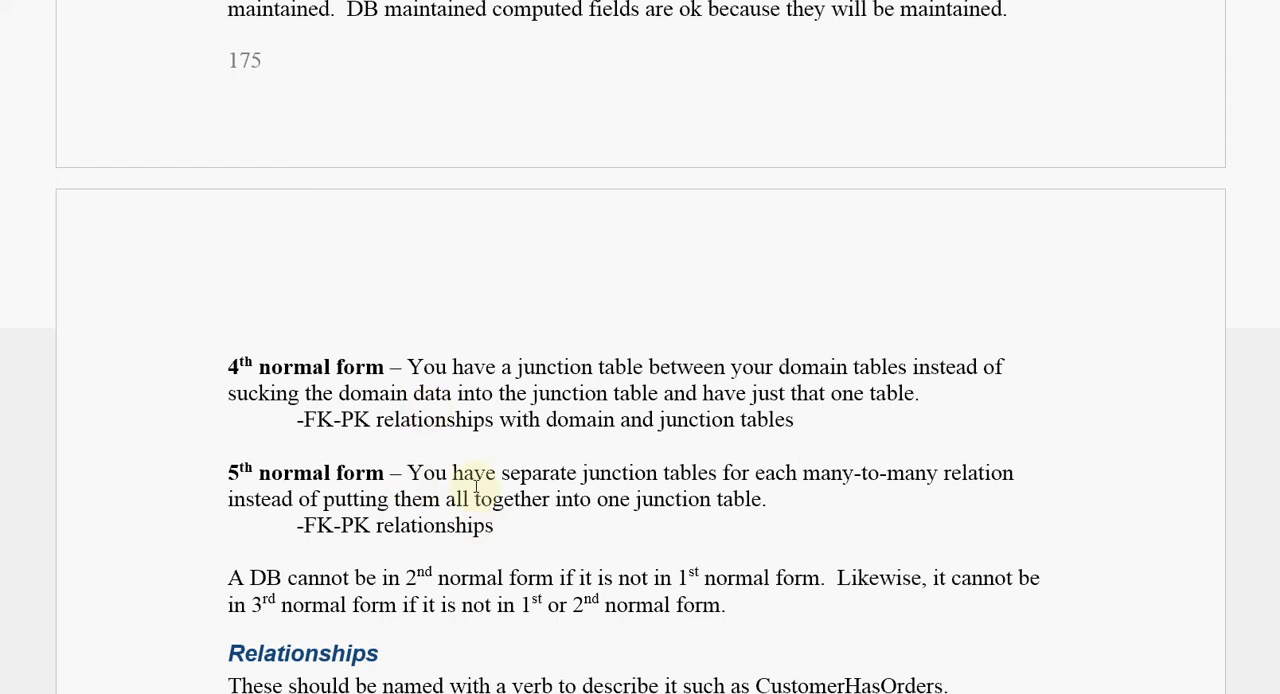
pyautogui.scroll(-3)
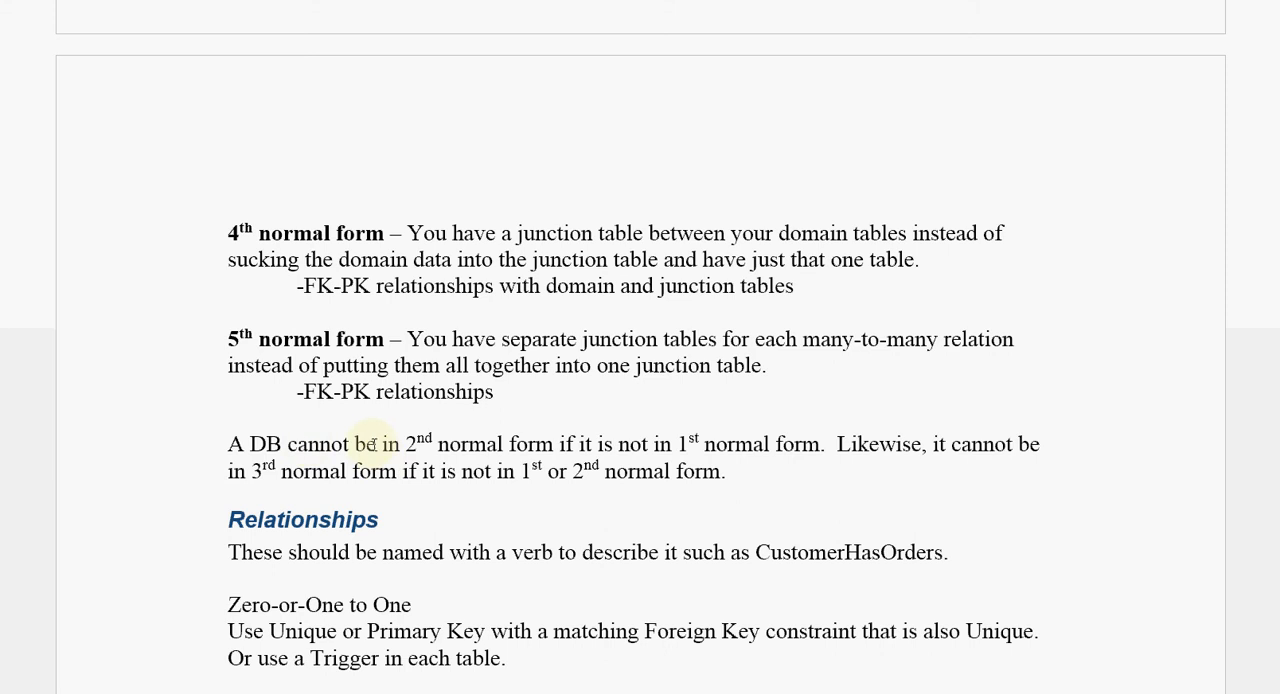
pyautogui.moveTo(664, 445)
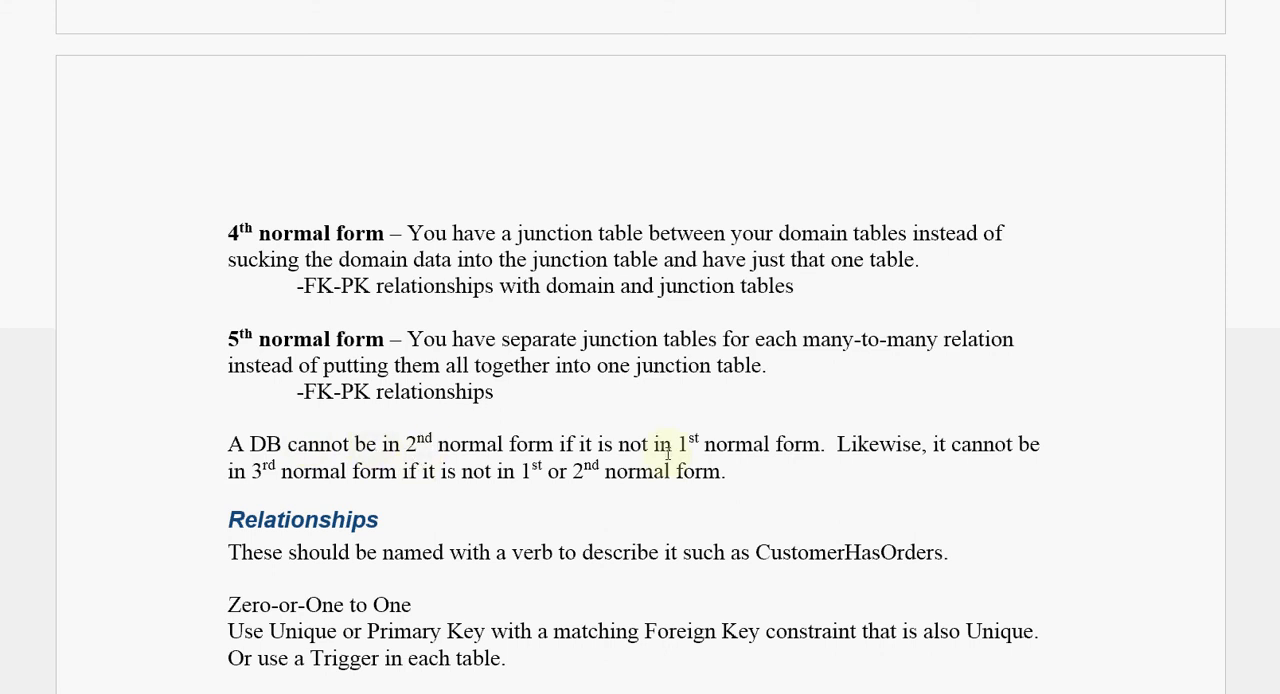